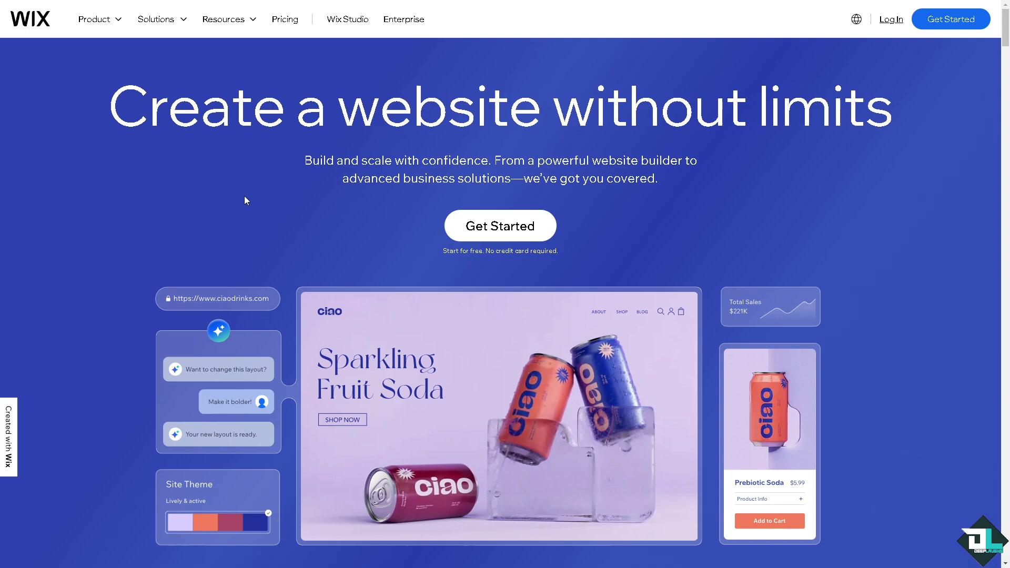
{"action": "mouse_move", "coordinate": [891, 19]}
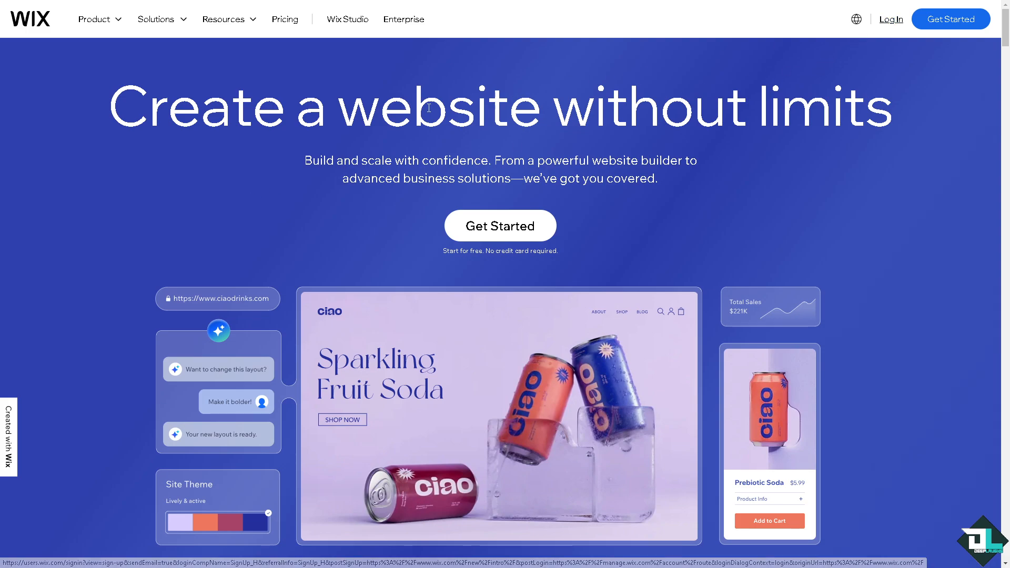
Sign in to the Wix account from the homepage's Log In link.
{"action": "left_click", "coordinate": [892, 19]}
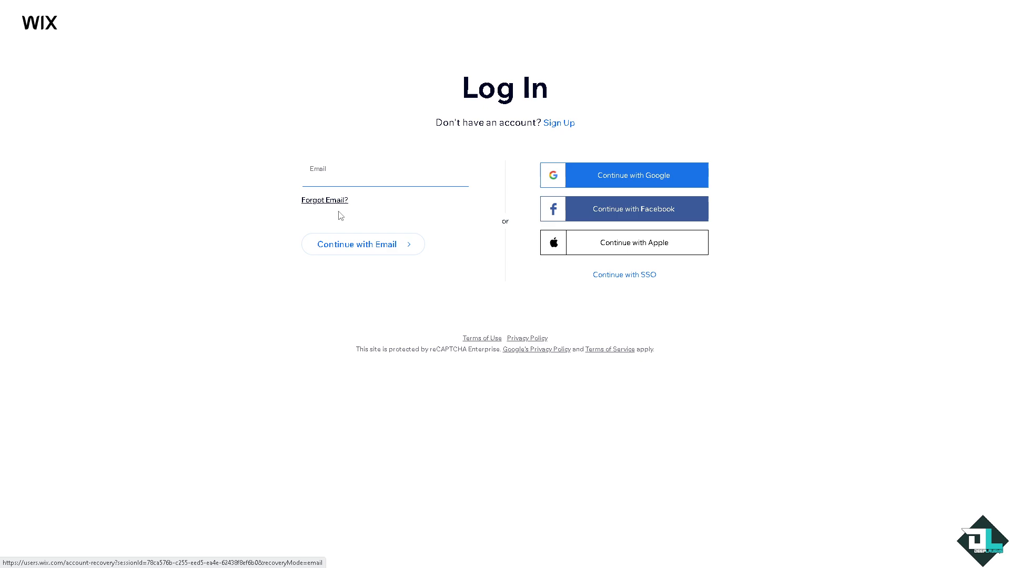
{"action": "left_click", "coordinate": [558, 123]}
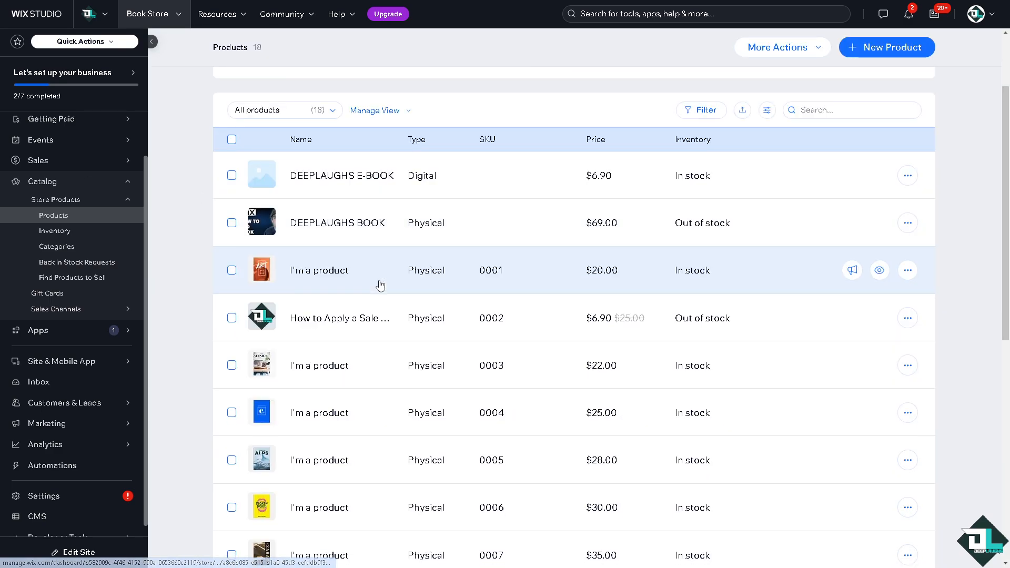
Scroll through the Book Store's 18-product catalog to review prices and stock.
{"action": "scroll", "scroll_direction": "down", "scroll_amount": 3}
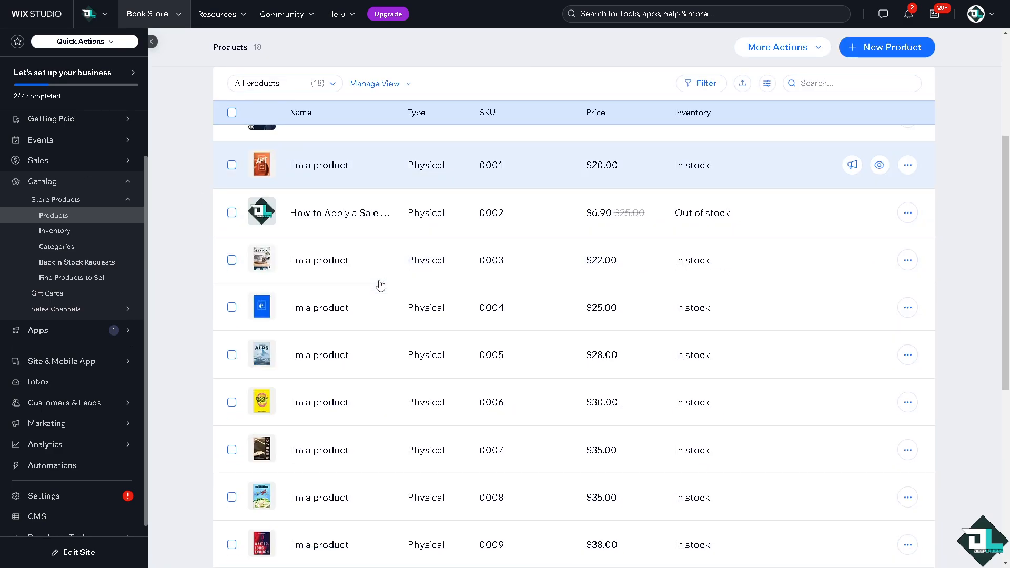
{"action": "scroll", "scroll_direction": "down", "scroll_amount": 3}
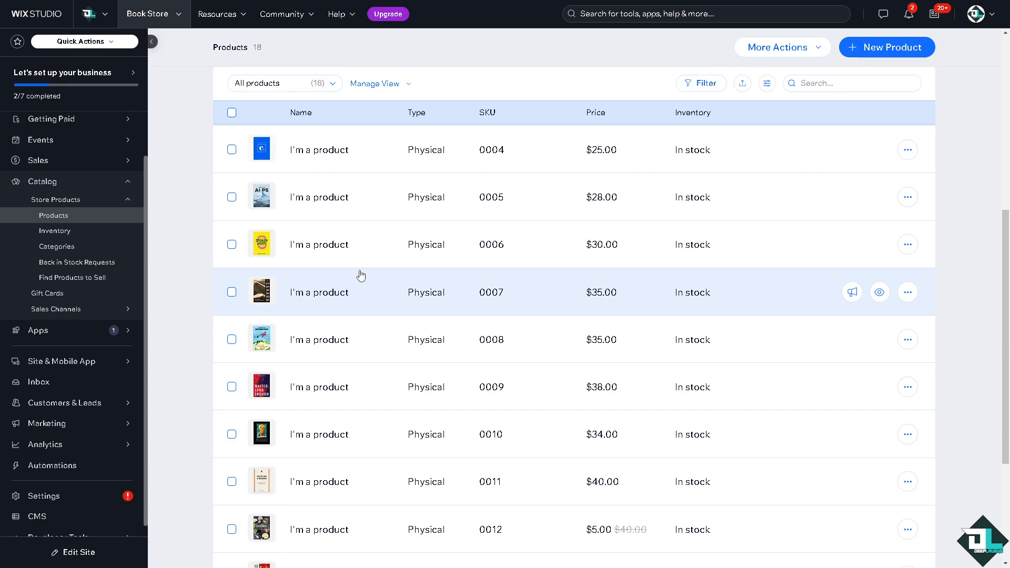
{"action": "scroll", "scroll_direction": "down", "scroll_amount": 3}
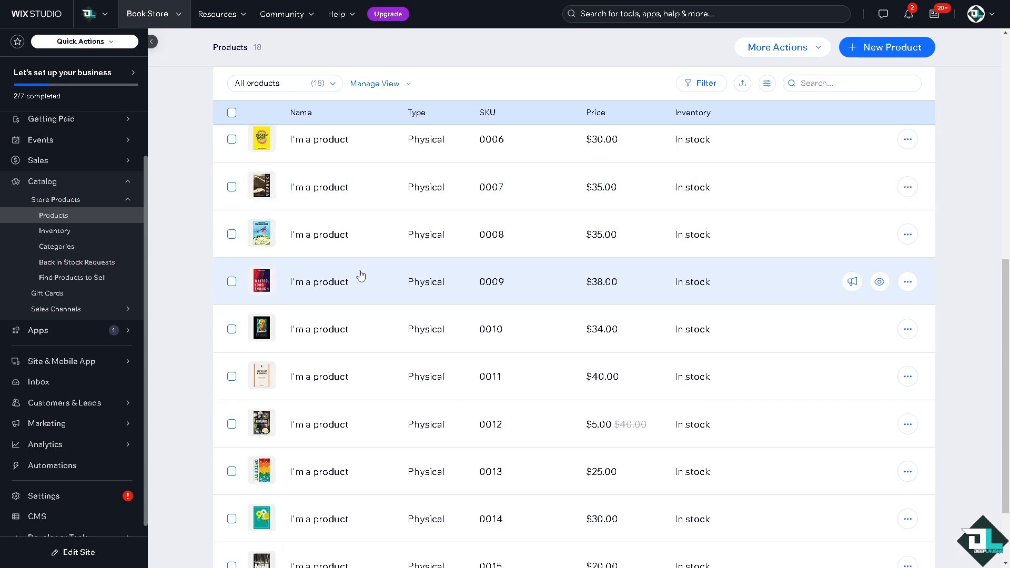
{"action": "scroll", "scroll_direction": "down", "scroll_amount": 3}
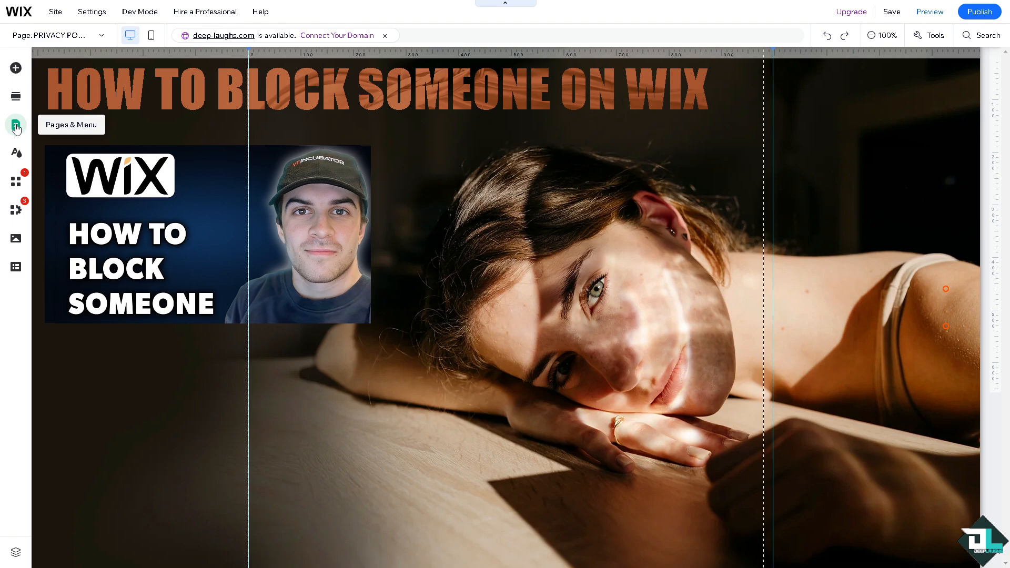
From Pages & Menu > Members Area, open the Custom Member Page and choose Manage Member Pages.
{"action": "left_click", "coordinate": [15, 124]}
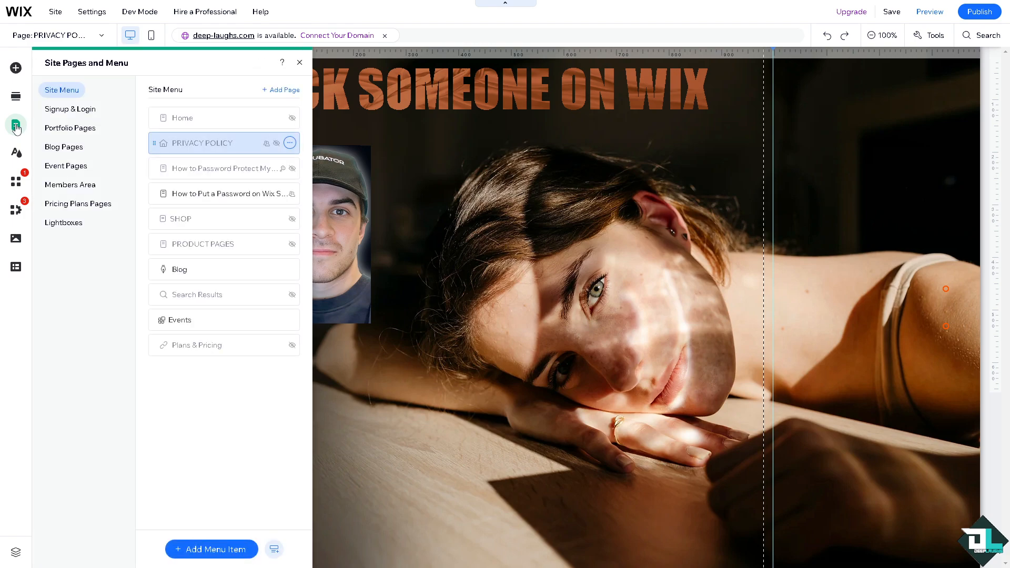
{"action": "left_click", "coordinate": [69, 185]}
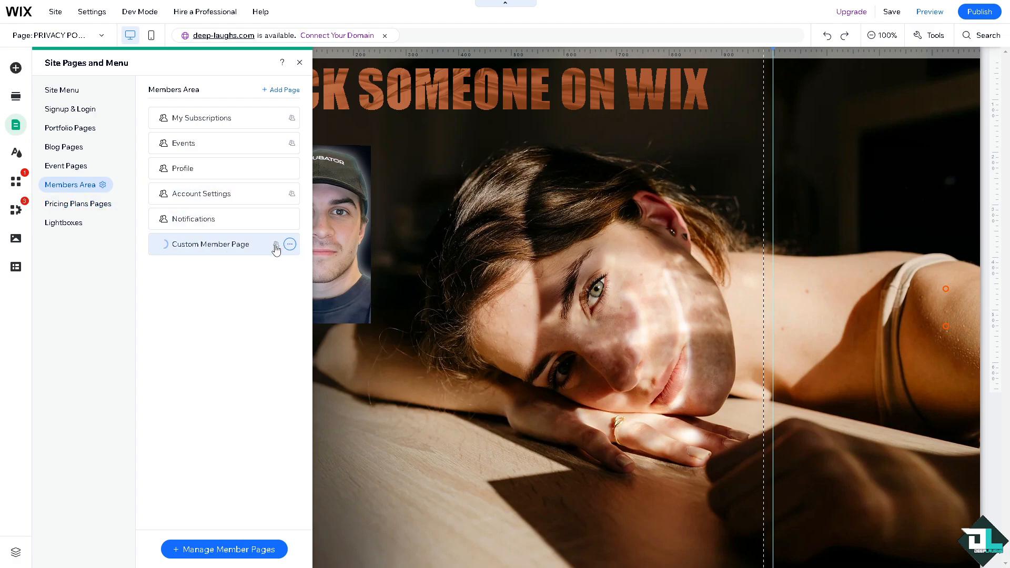
{"action": "left_click", "coordinate": [209, 244]}
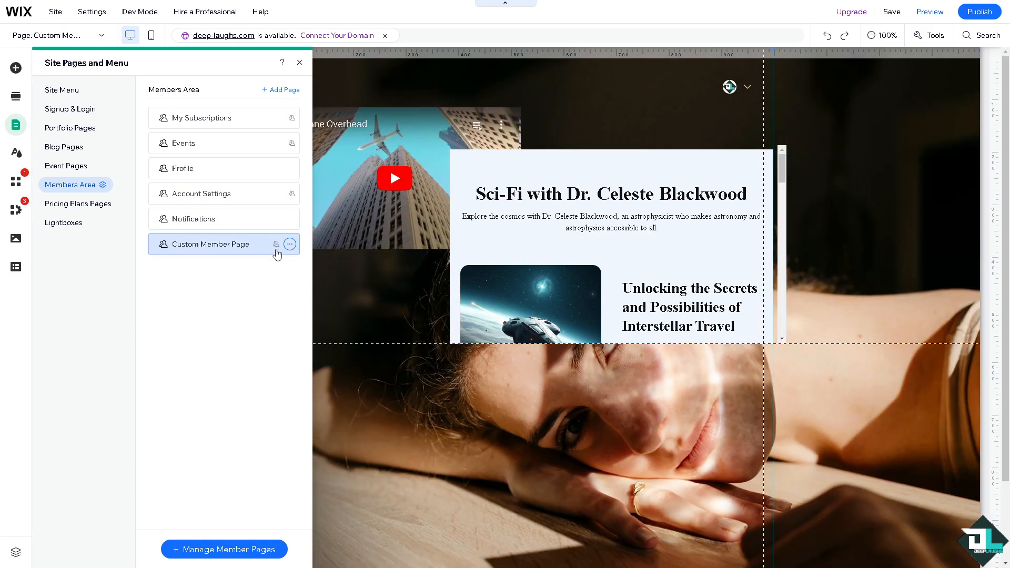
{"action": "left_click", "coordinate": [290, 244]}
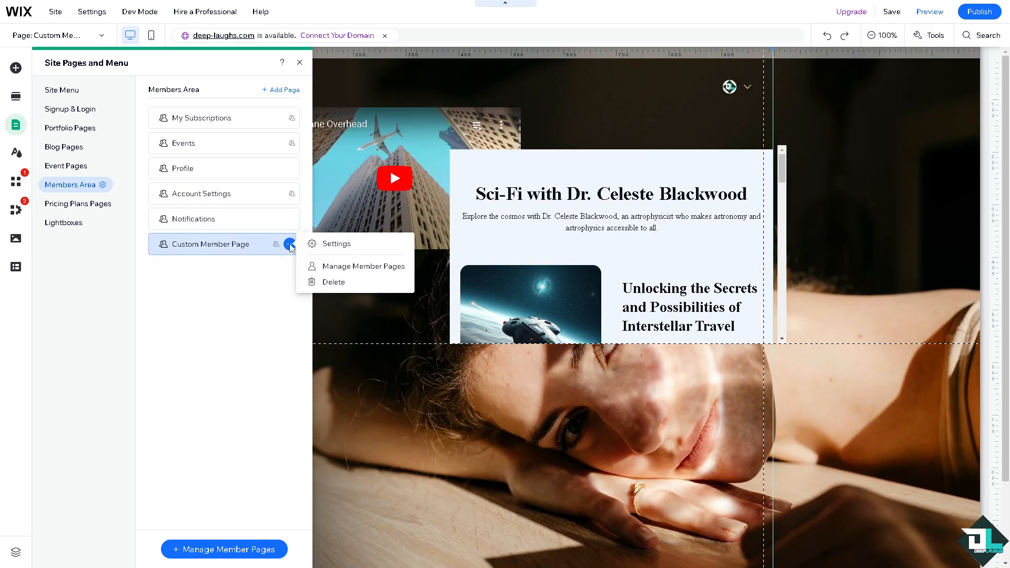
{"action": "left_click", "coordinate": [336, 243]}
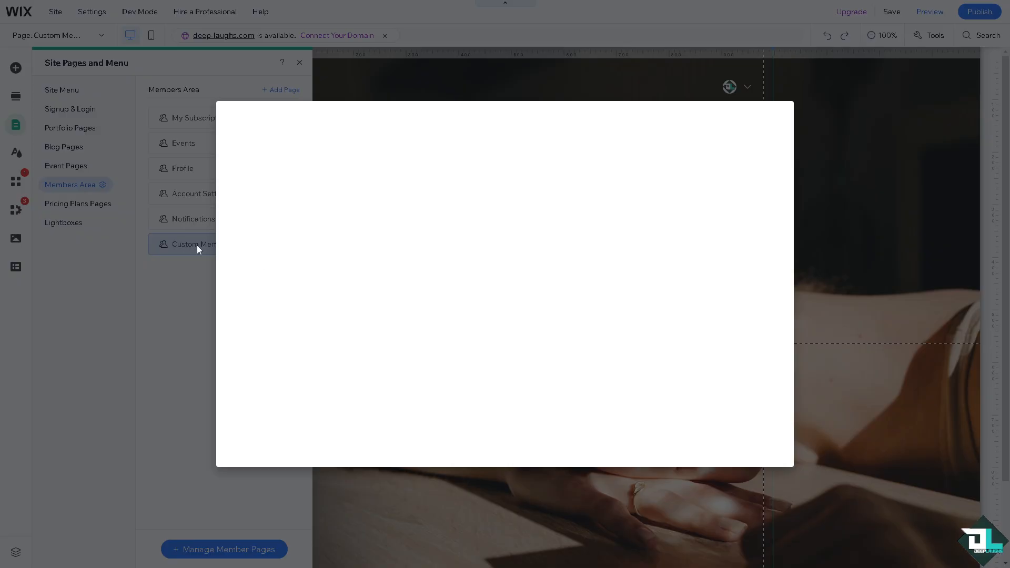
Review All Pages, then view the Profile tab options (Profile, Blog Comments, Blog Likes, Followers).
{"action": "left_click", "coordinate": [223, 549]}
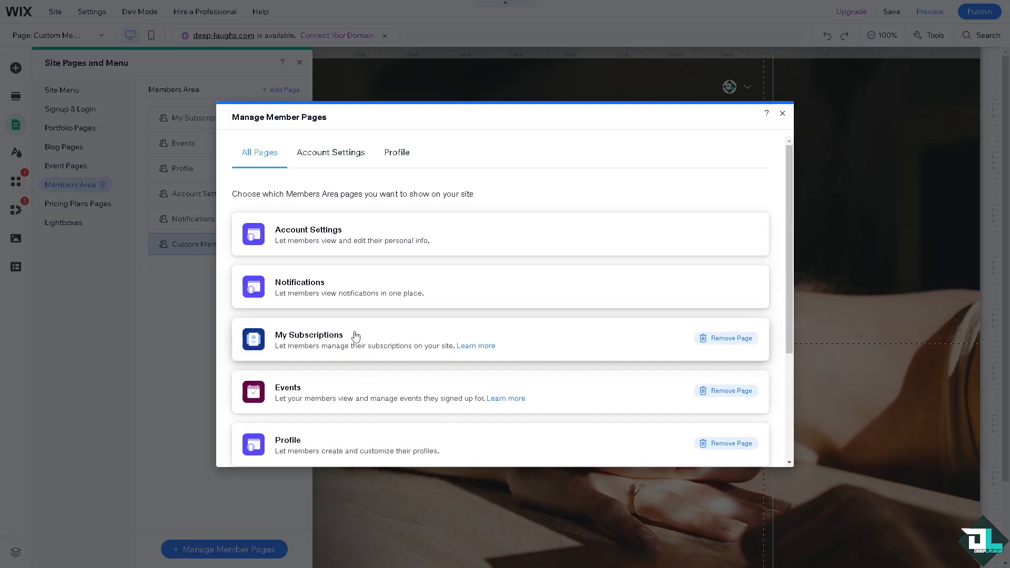
{"action": "mouse_move", "coordinate": [346, 309]}
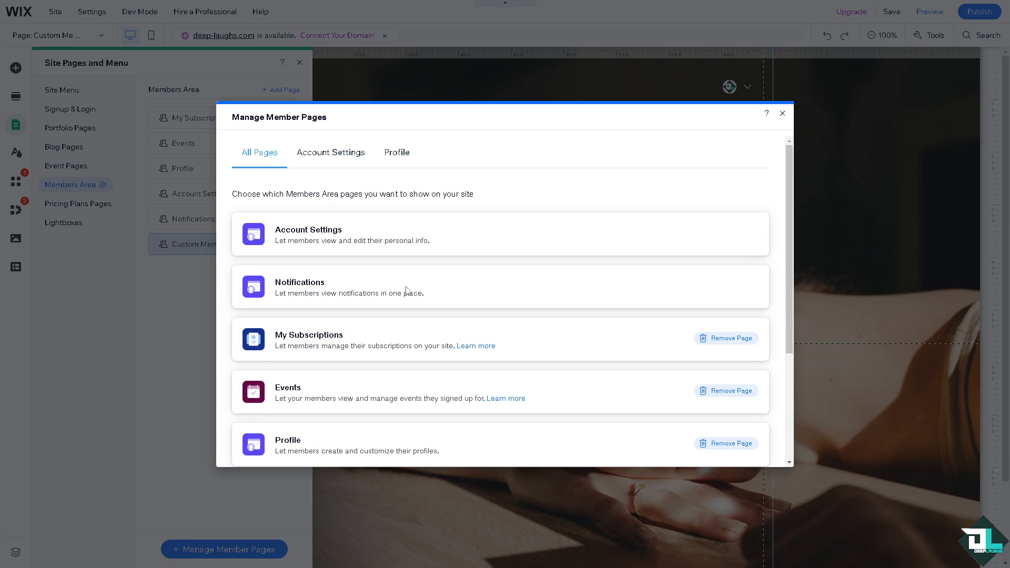
{"action": "left_click", "coordinate": [397, 151]}
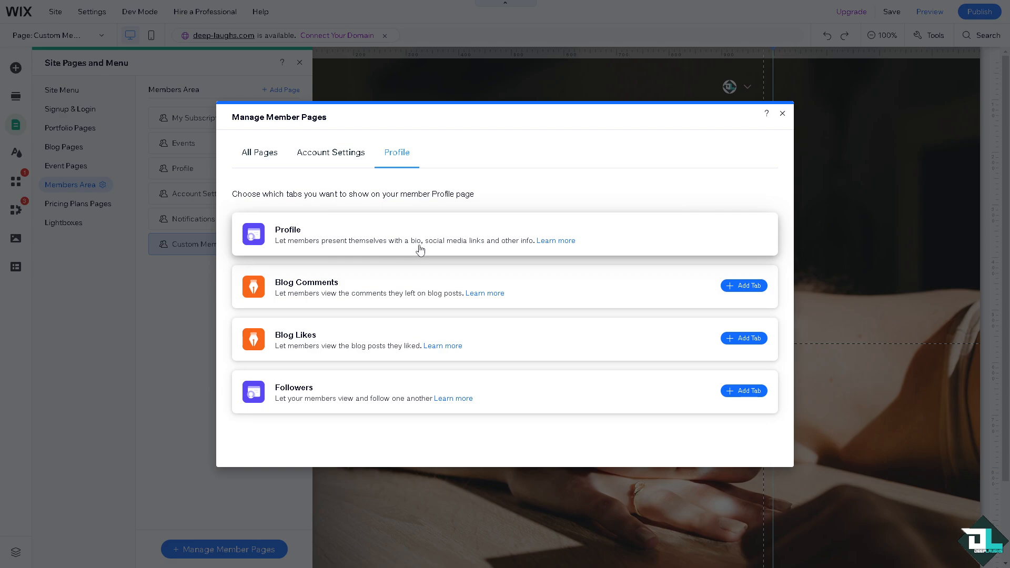
{"action": "mouse_move", "coordinate": [320, 158]}
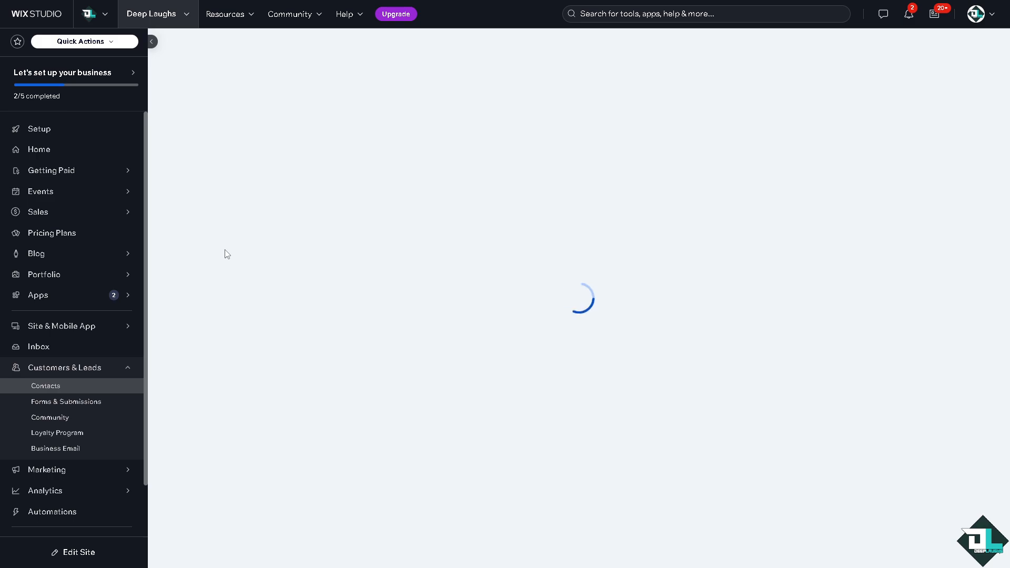
Select the SPAMMER, BLOCK ME and Deep Laughs contacts in the Contacts list.
{"action": "left_click", "coordinate": [46, 385]}
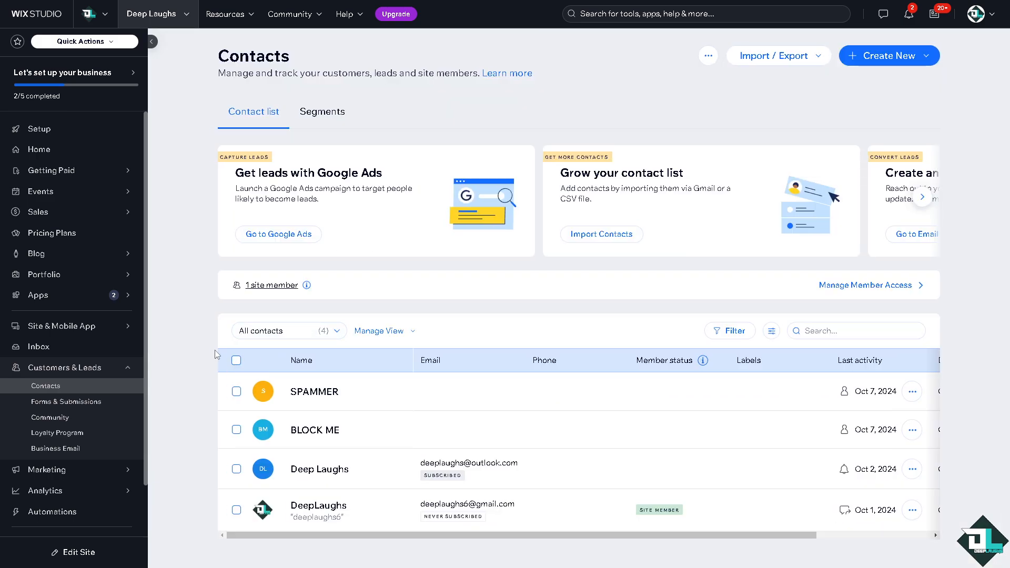
{"action": "left_click", "coordinate": [236, 391]}
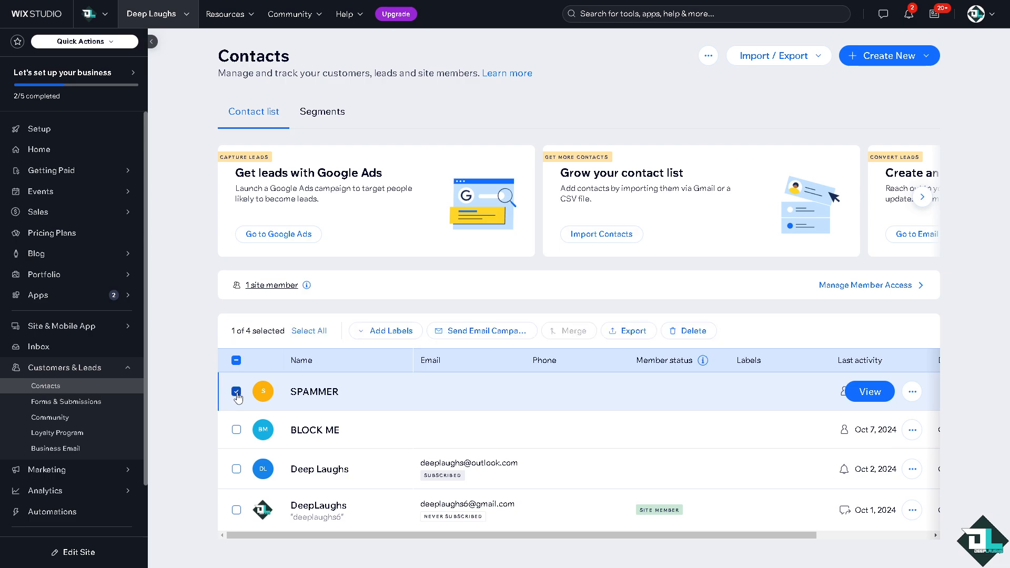
{"action": "left_click", "coordinate": [236, 429]}
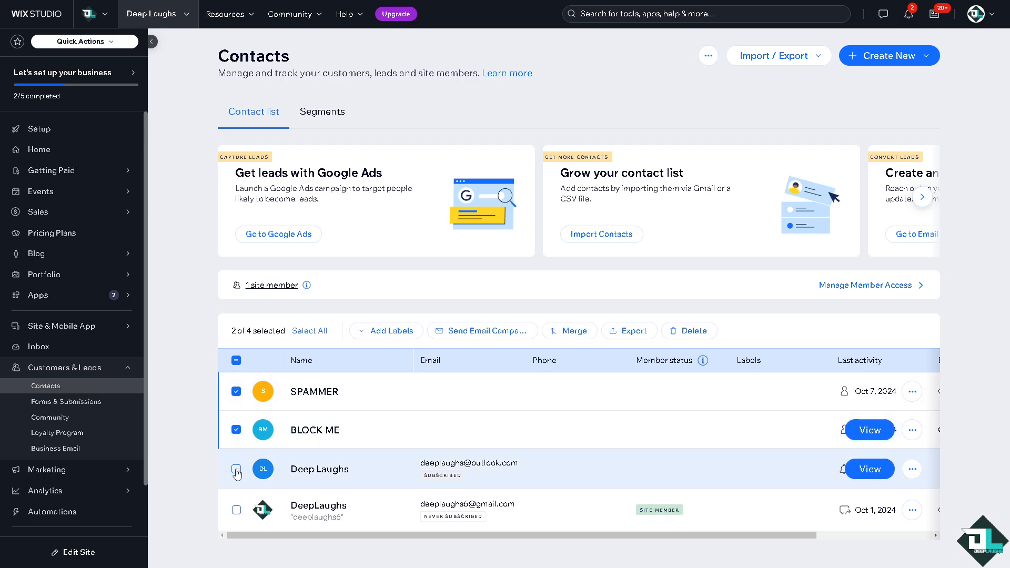
{"action": "left_click", "coordinate": [236, 469]}
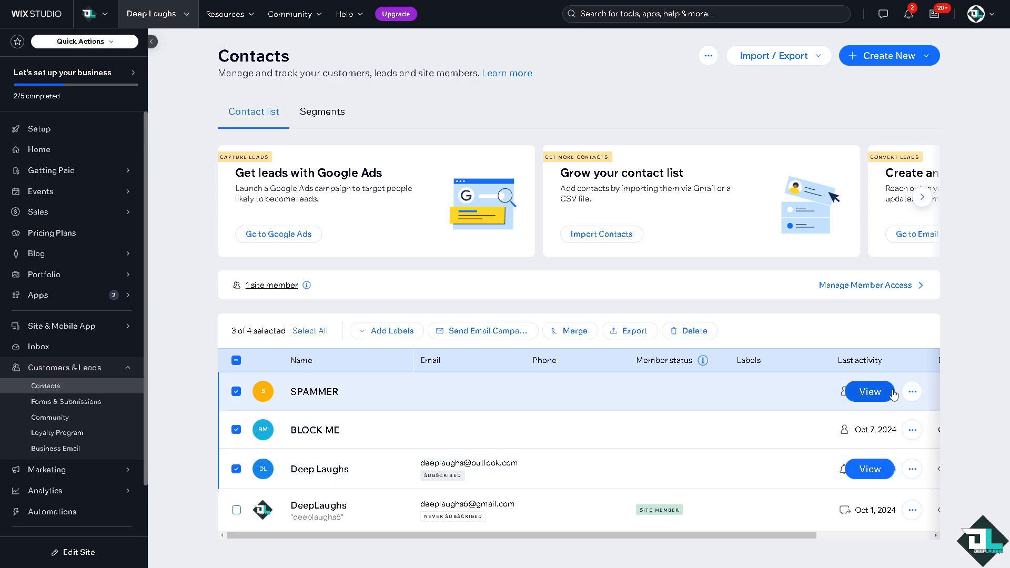
Permanently delete the SPAMMER contact via its ⋯ menu and confirm.
{"action": "left_click", "coordinate": [911, 392]}
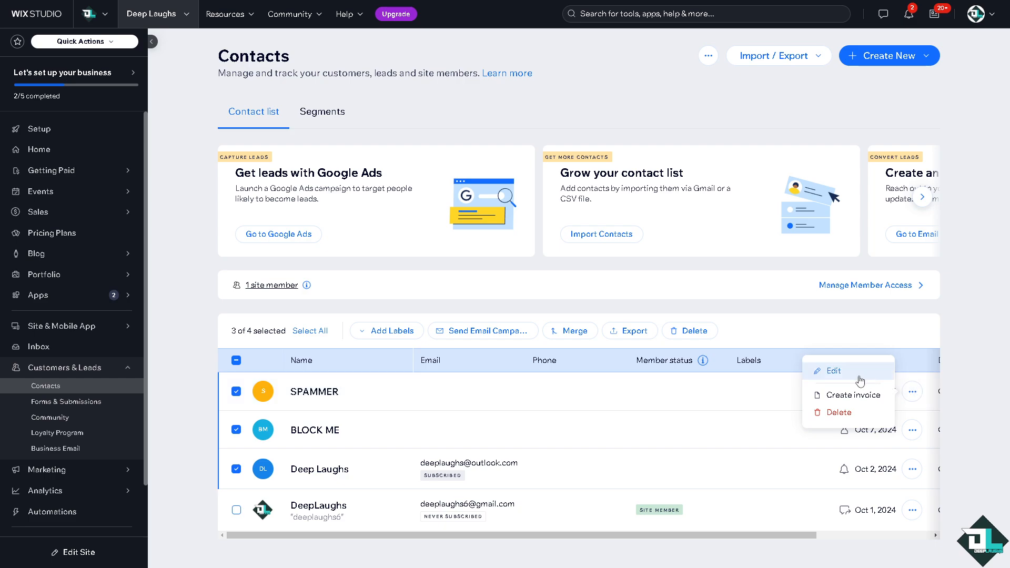
{"action": "mouse_move", "coordinate": [840, 413]}
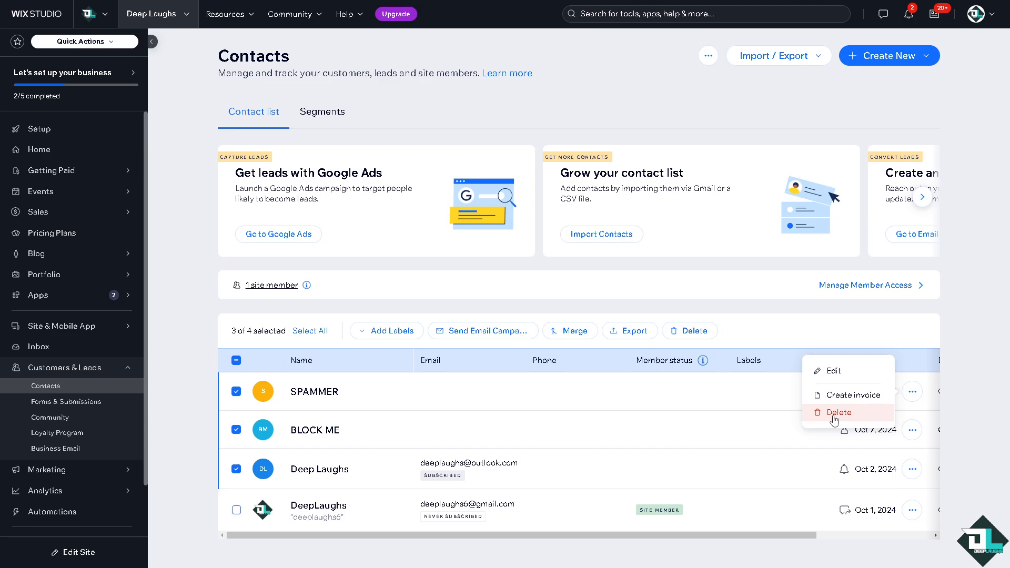
{"action": "left_click", "coordinate": [839, 412]}
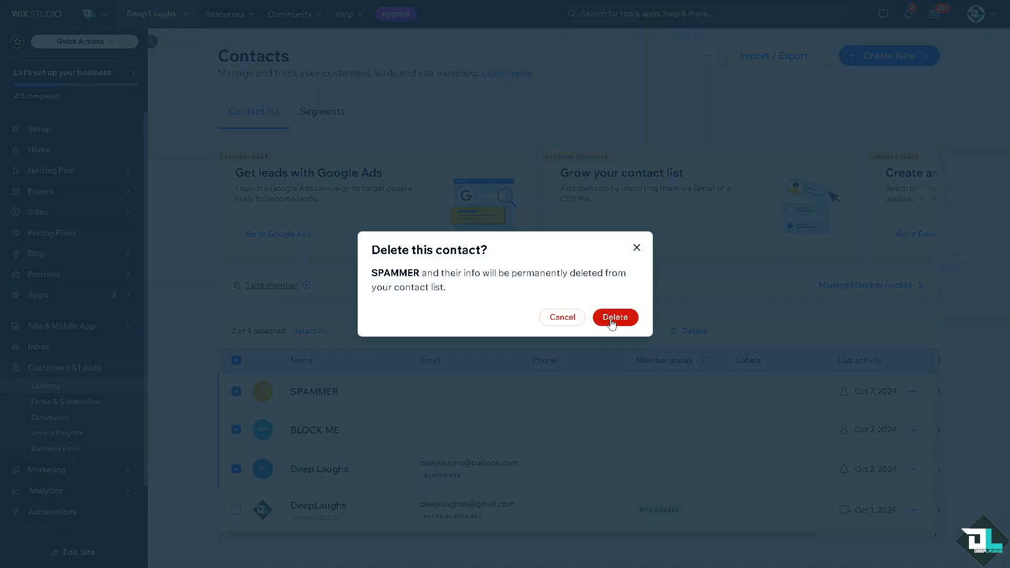
{"action": "left_click", "coordinate": [614, 317]}
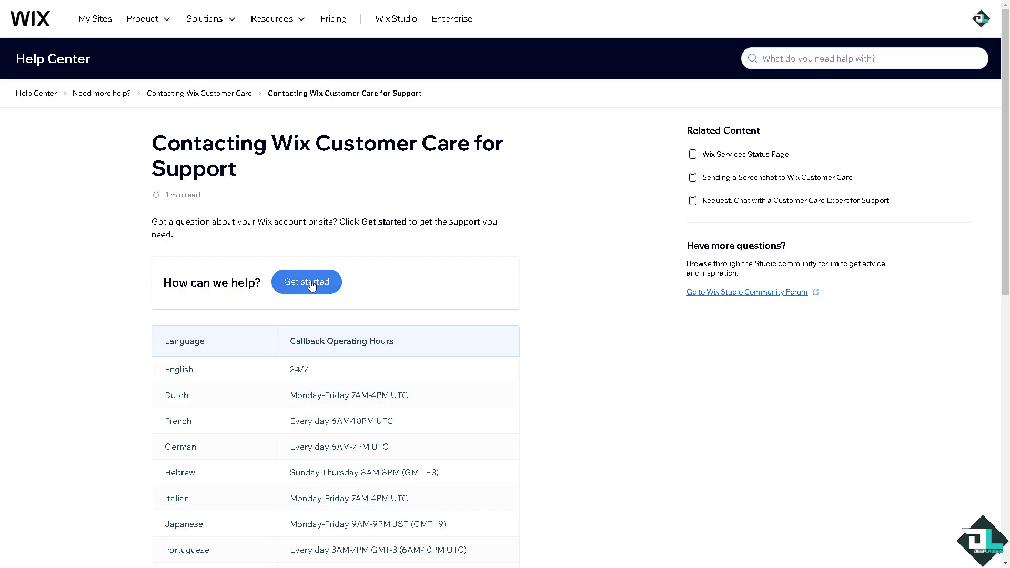
Start a WixBot chat and ask 'how to block a customer on wix'.
{"action": "left_click", "coordinate": [306, 282]}
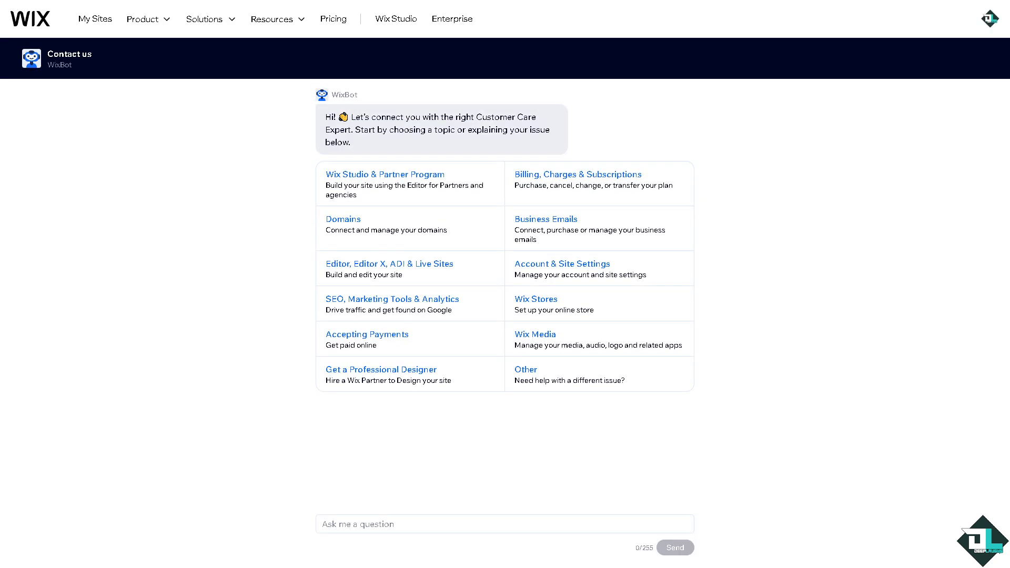
{"action": "left_click", "coordinate": [504, 524]}
{"action": "type", "text": "how to block a customer on wix"}
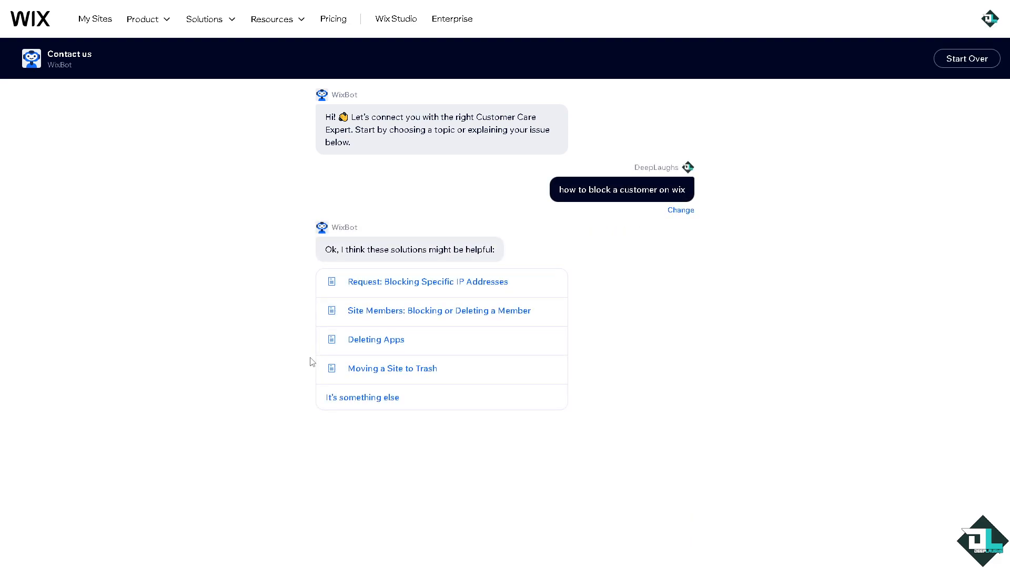
{"action": "mouse_move", "coordinate": [189, 353]}
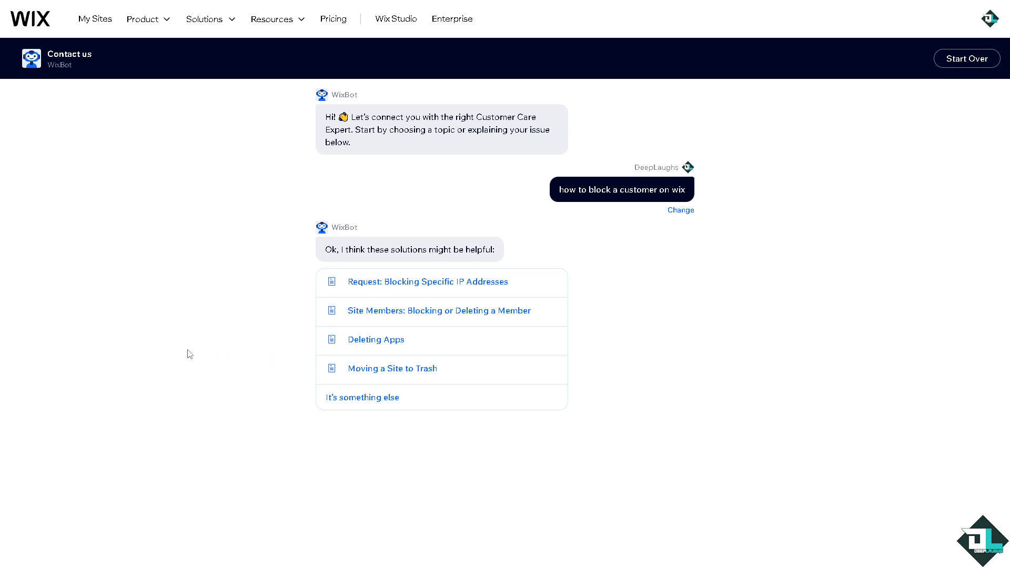
{"action": "mouse_move", "coordinate": [157, 333]}
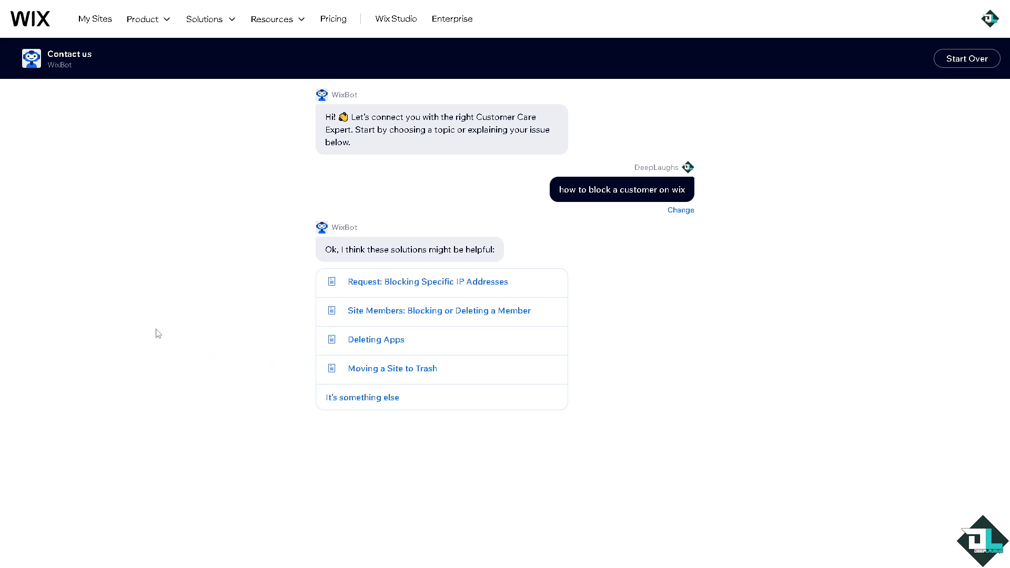